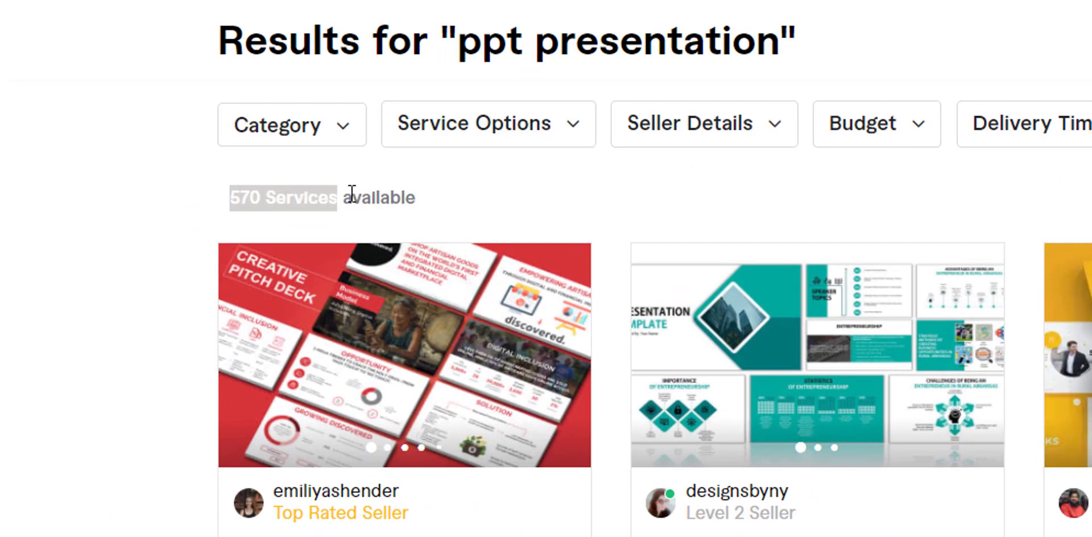
Compare 'powerpoint presentation' results, then load 'ppt presentation' with 570 services.
{"action": "left_click", "coordinate": [419, 27]}
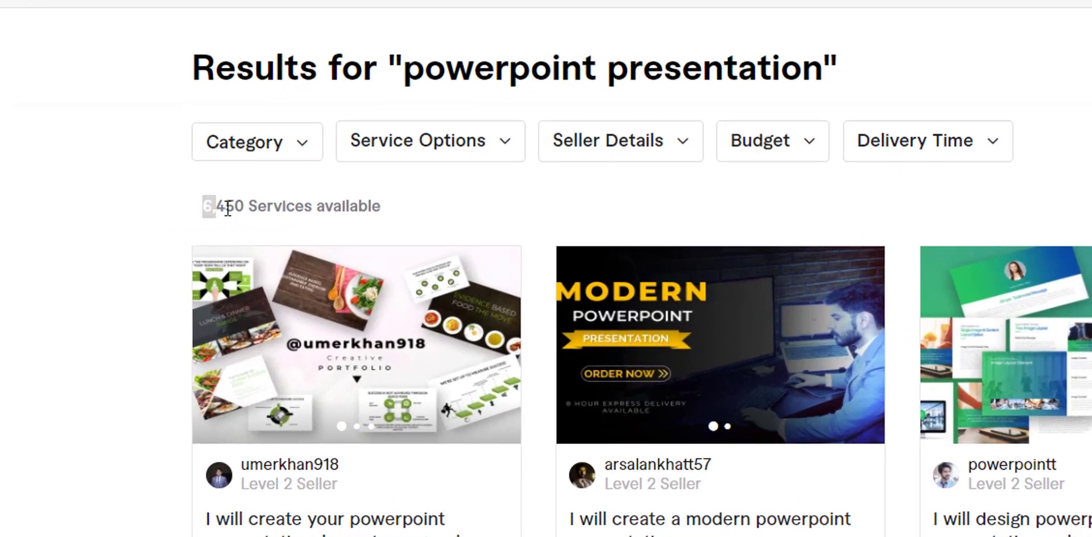
{"action": "scroll", "scroll_direction": "up", "scroll_amount": 3}
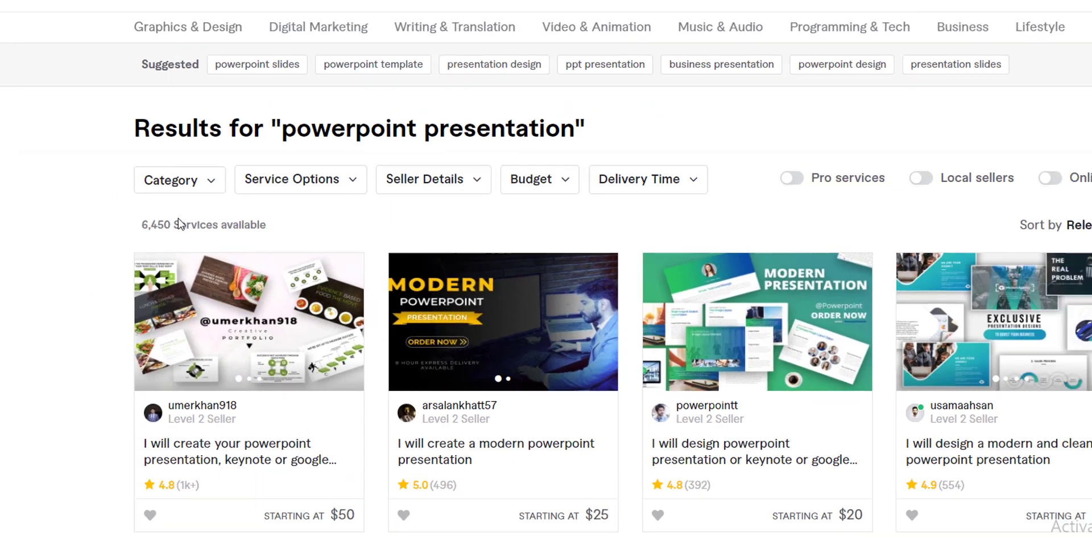
{"action": "scroll", "scroll_direction": "up", "scroll_amount": 3}
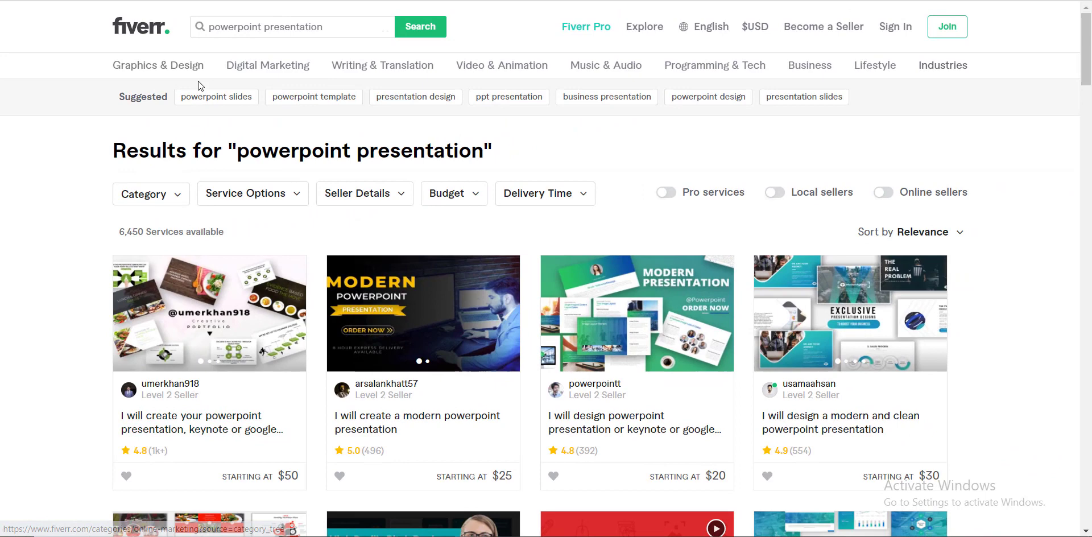
{"action": "mouse_move", "coordinate": [189, 80]}
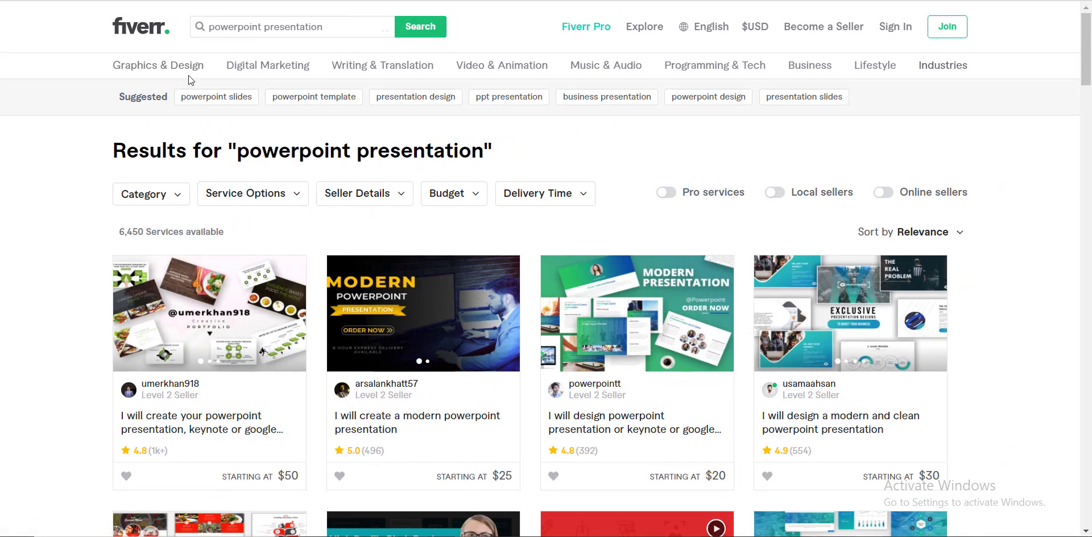
{"action": "left_click", "coordinate": [509, 97]}
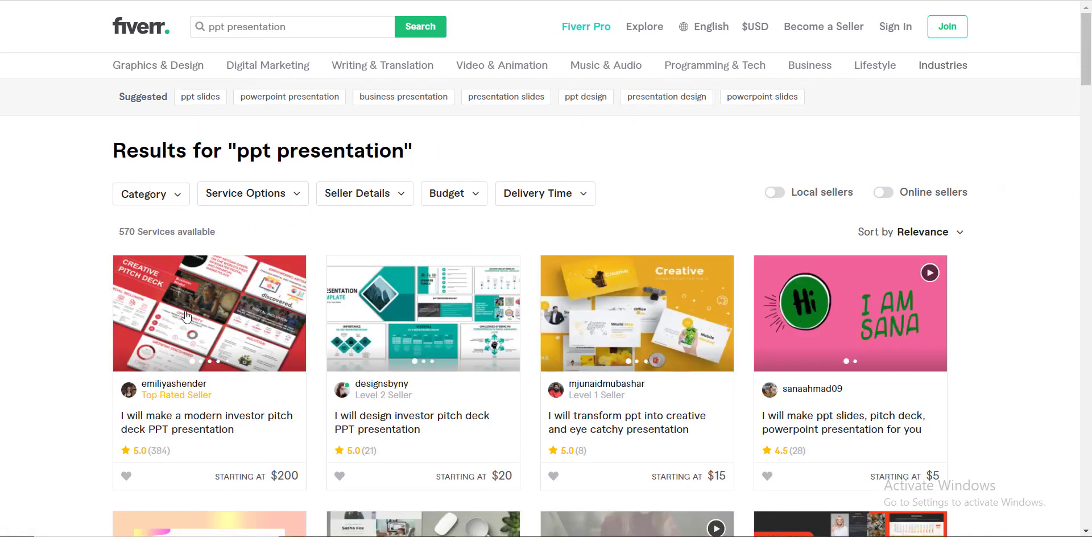
{"action": "left_click", "coordinate": [199, 97]}
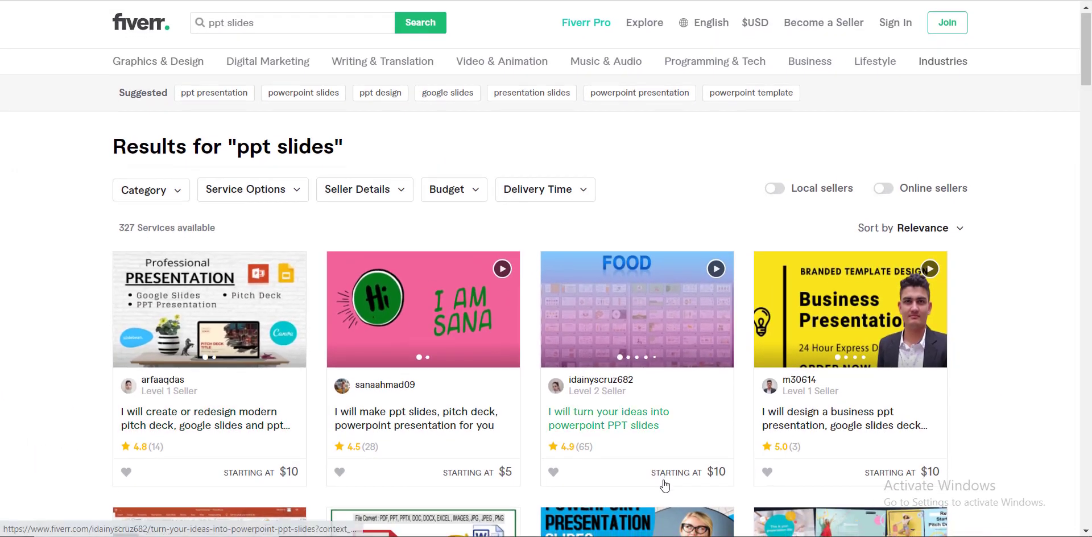
Scroll through the 'ppt slides' gig listings showing 327 services.
{"action": "scroll", "scroll_direction": "down", "scroll_amount": 3}
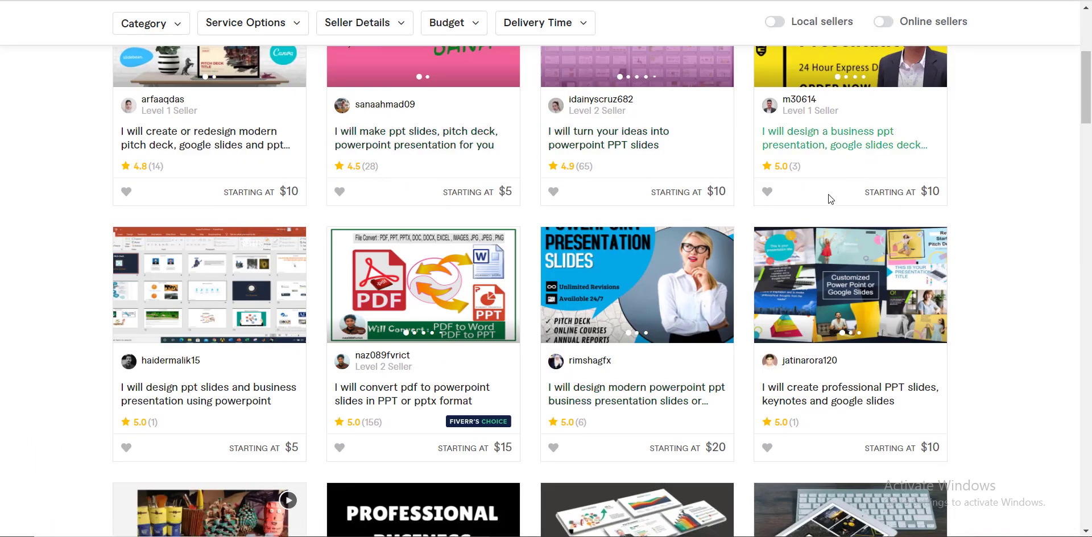
{"action": "scroll", "scroll_direction": "up", "scroll_amount": 3}
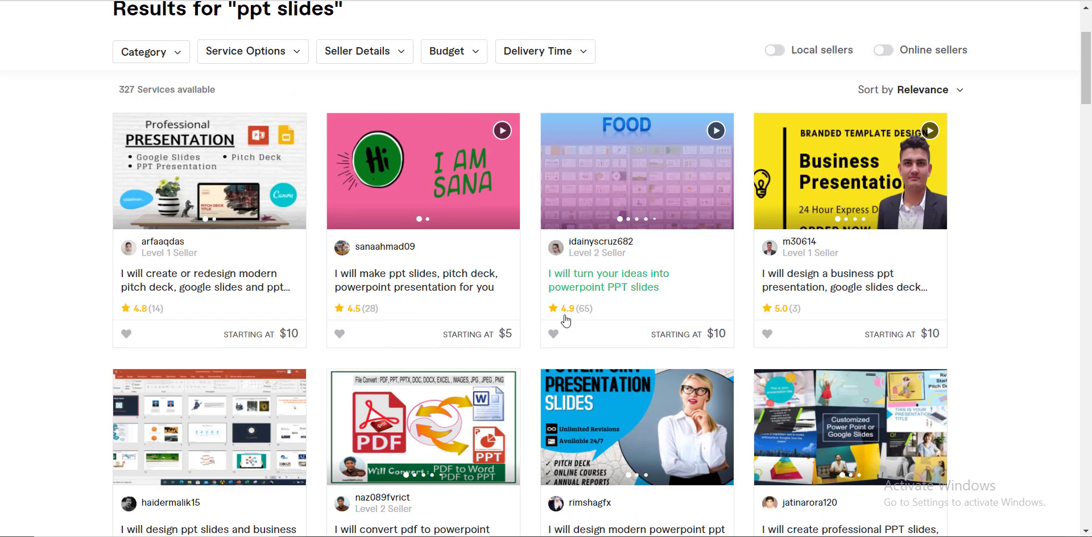
{"action": "left_click", "coordinate": [418, 27]}
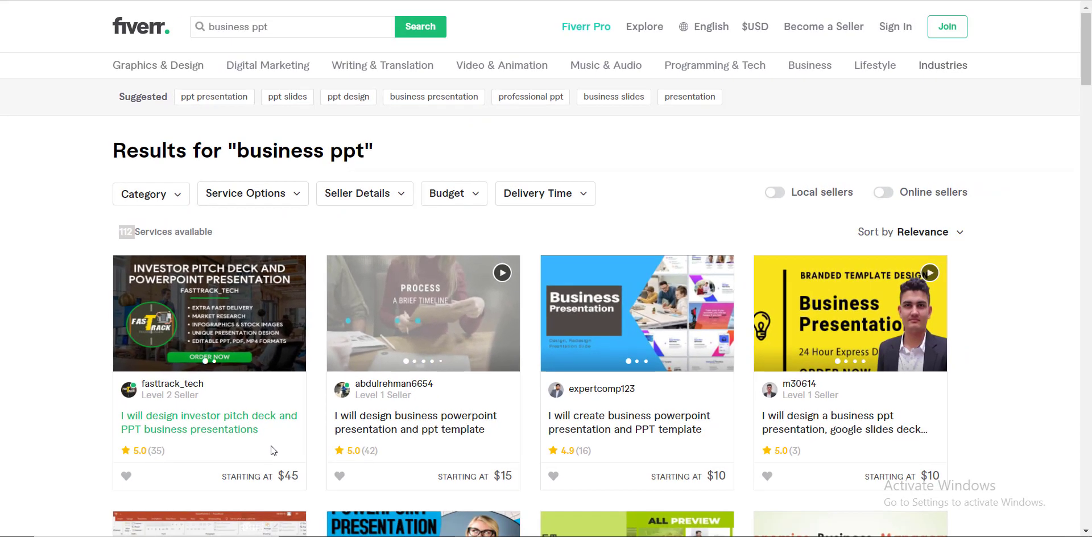
{"action": "mouse_move", "coordinate": [273, 450]}
{"action": "type", "text": "powerpoint template"}
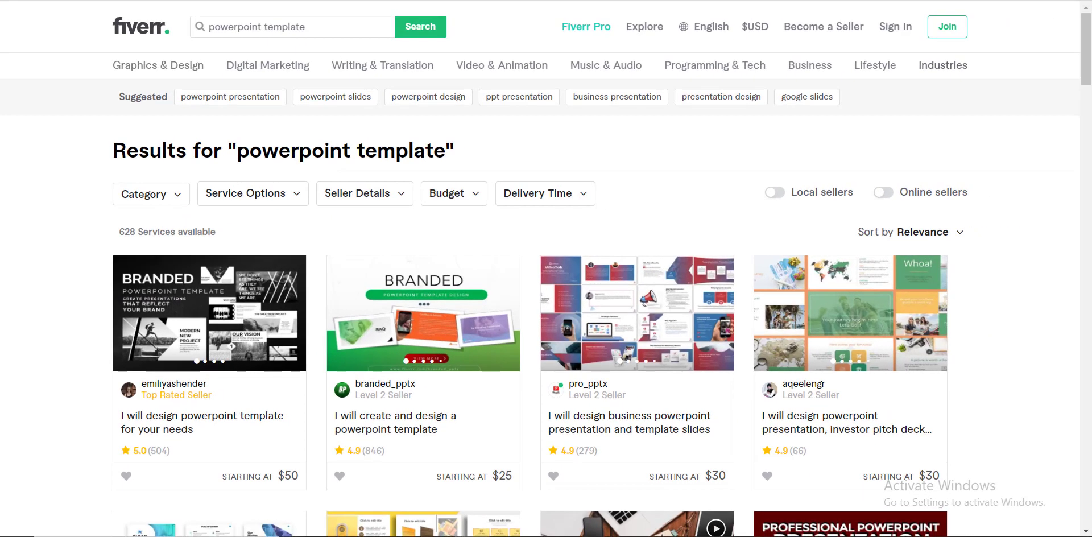
Browse the 'powerpoint template' gig cards, 628 services available.
{"action": "scroll", "scroll_direction": "down", "scroll_amount": 3}
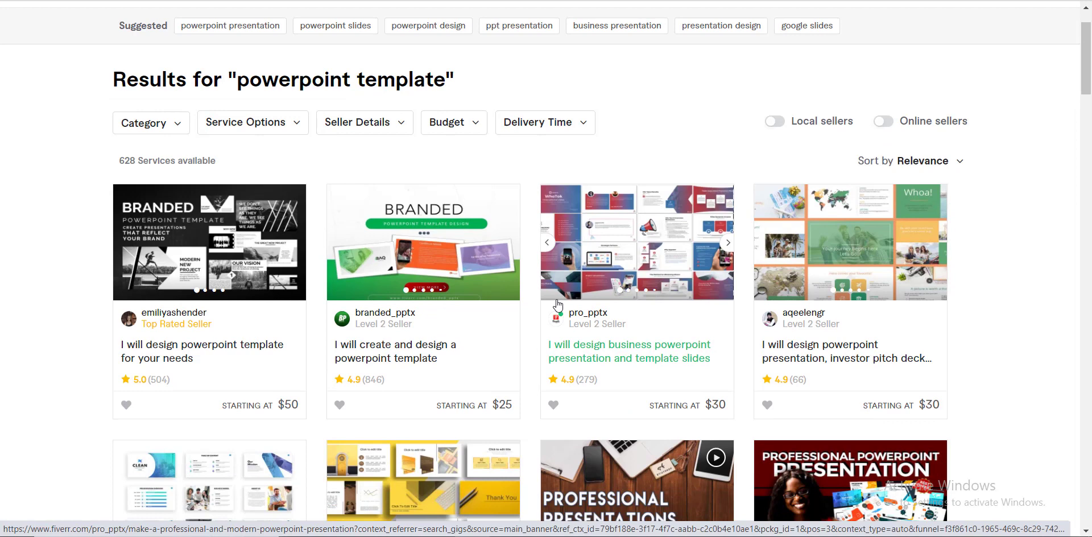
{"action": "mouse_move", "coordinate": [545, 251]}
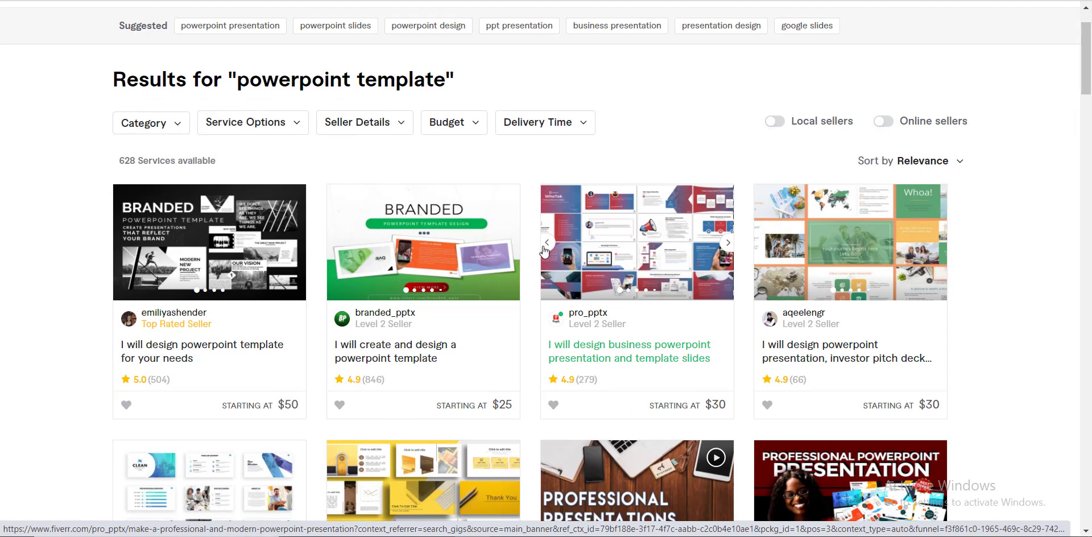
{"action": "scroll", "scroll_direction": "down", "scroll_amount": 3}
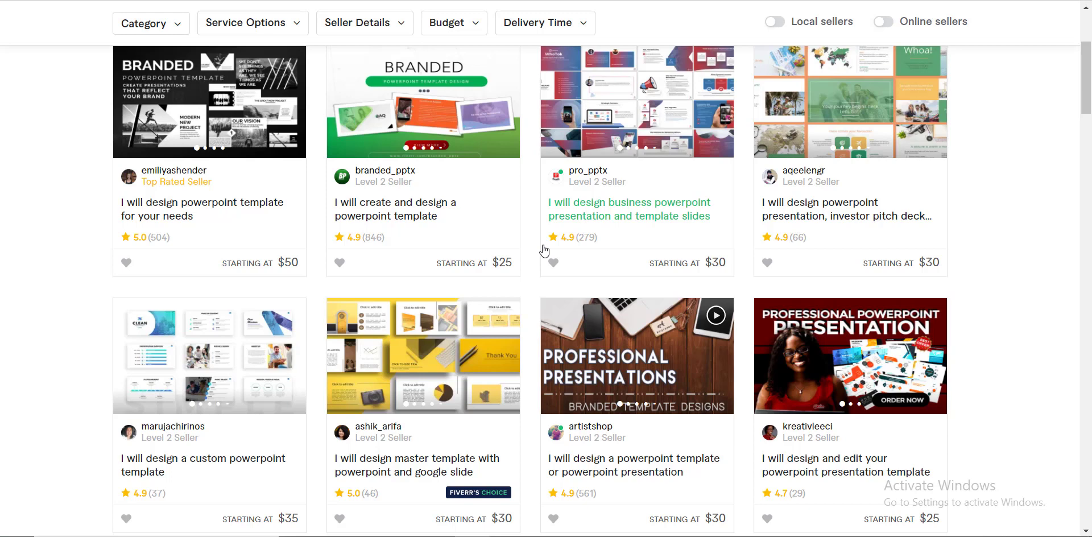
{"action": "scroll", "scroll_direction": "up", "scroll_amount": 3}
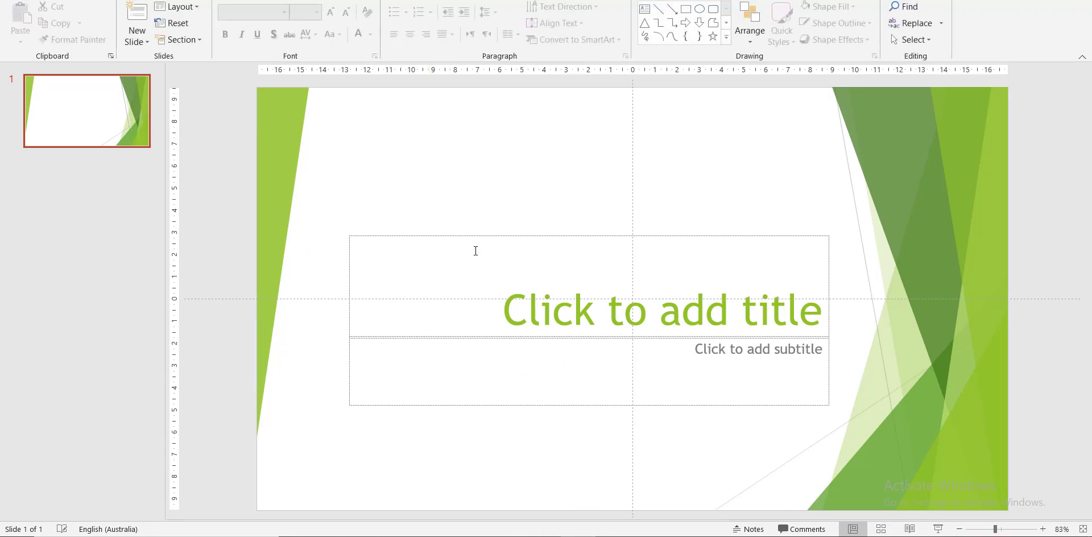
{"action": "mouse_move", "coordinate": [530, 196]}
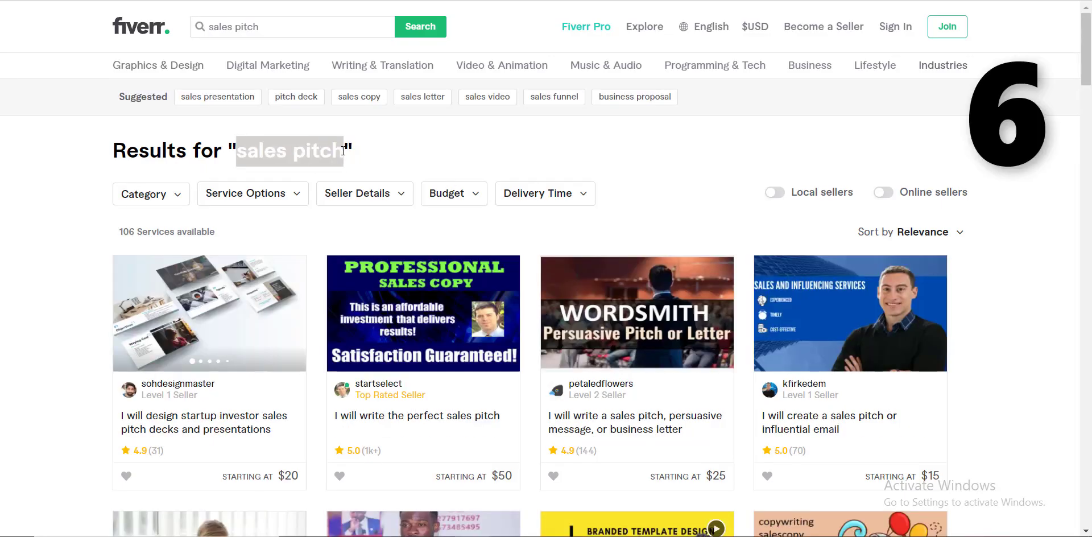
{"action": "mouse_move", "coordinate": [388, 161]}
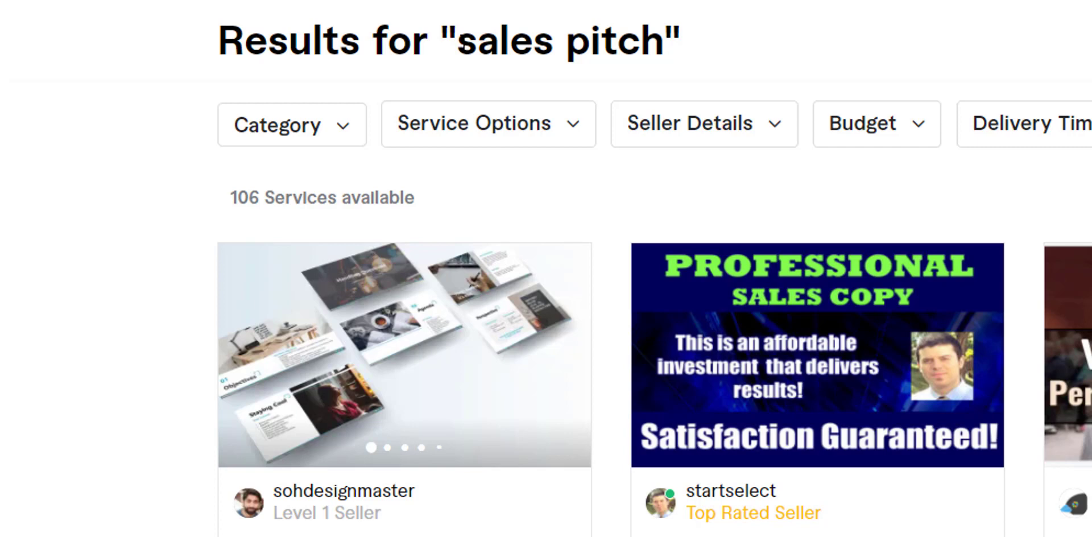
{"action": "mouse_move", "coordinate": [236, 193]}
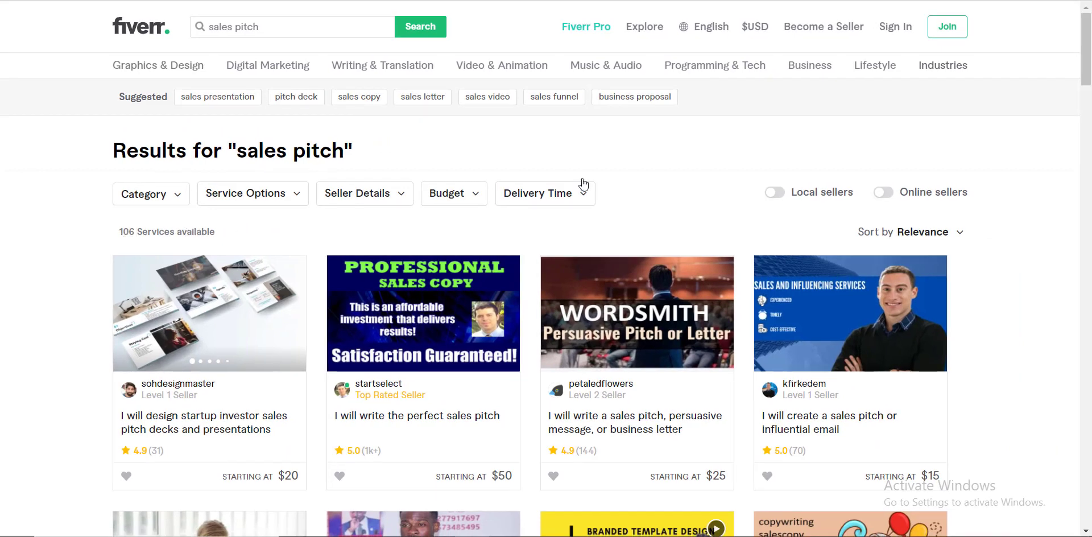
{"action": "mouse_move", "coordinate": [534, 342]}
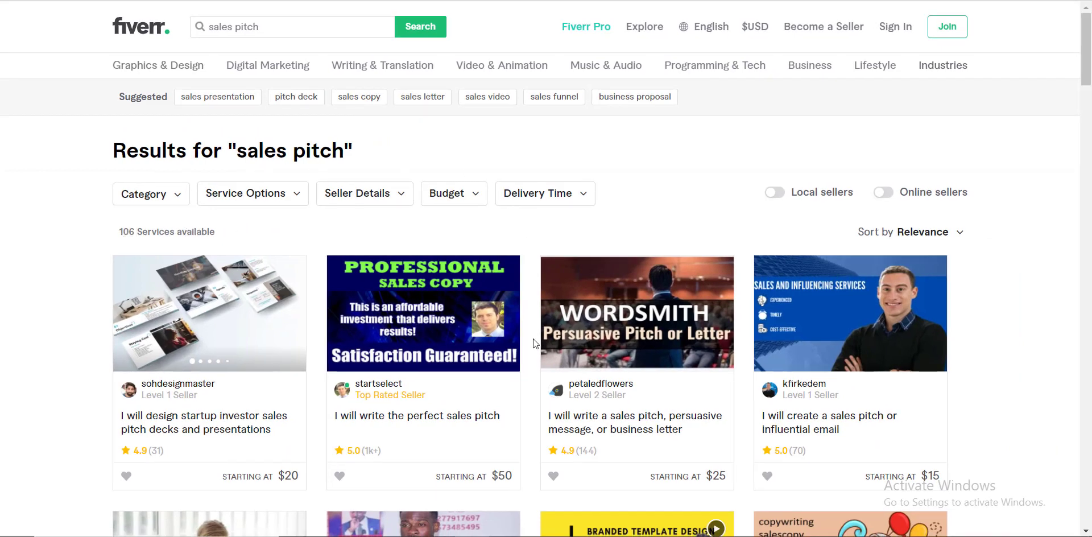
Load the 'pitch deck' results from the suggested tags.
{"action": "left_click", "coordinate": [295, 96]}
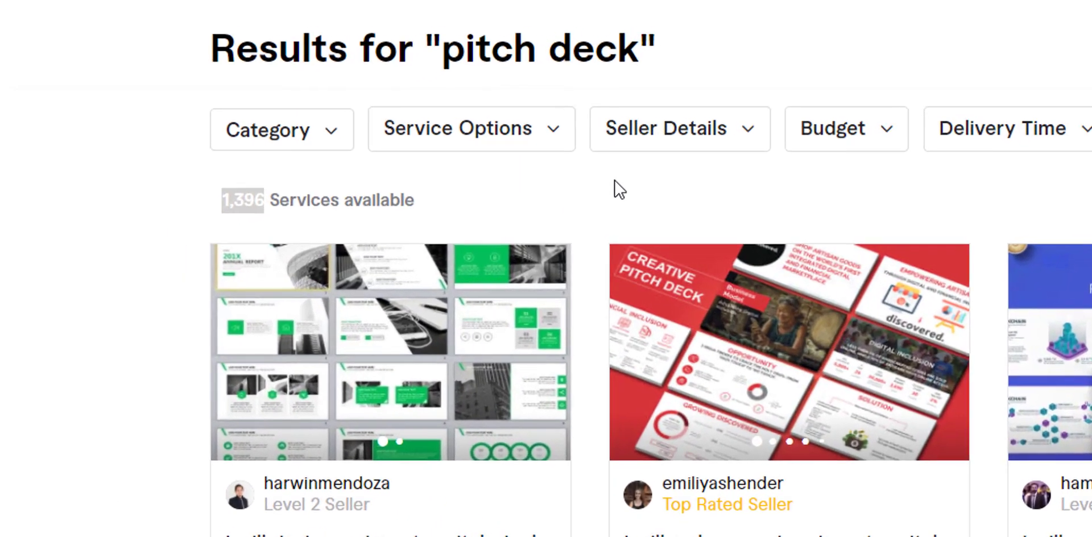
Scroll down the 'pitch deck' listings with 1,396 services available.
{"action": "scroll", "scroll_direction": "down", "scroll_amount": 3}
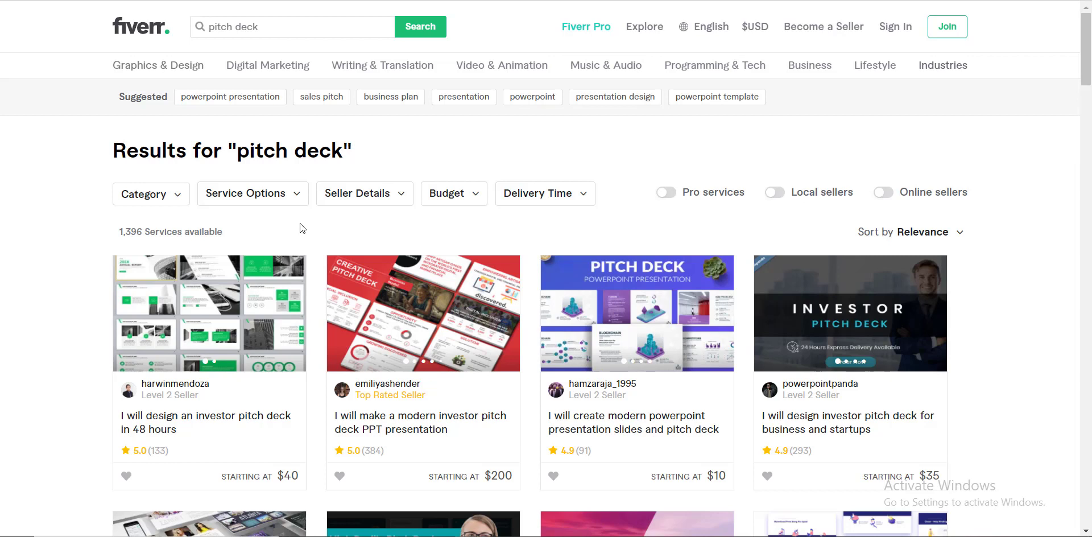
{"action": "mouse_move", "coordinate": [283, 251]}
{"action": "type", "text": "keynote"}
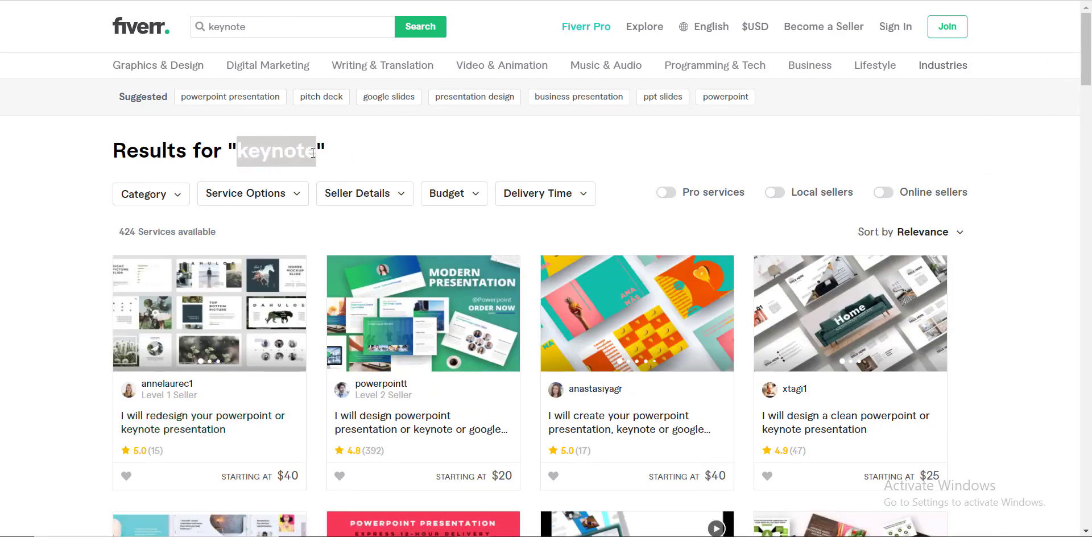
{"action": "mouse_move", "coordinate": [364, 144]}
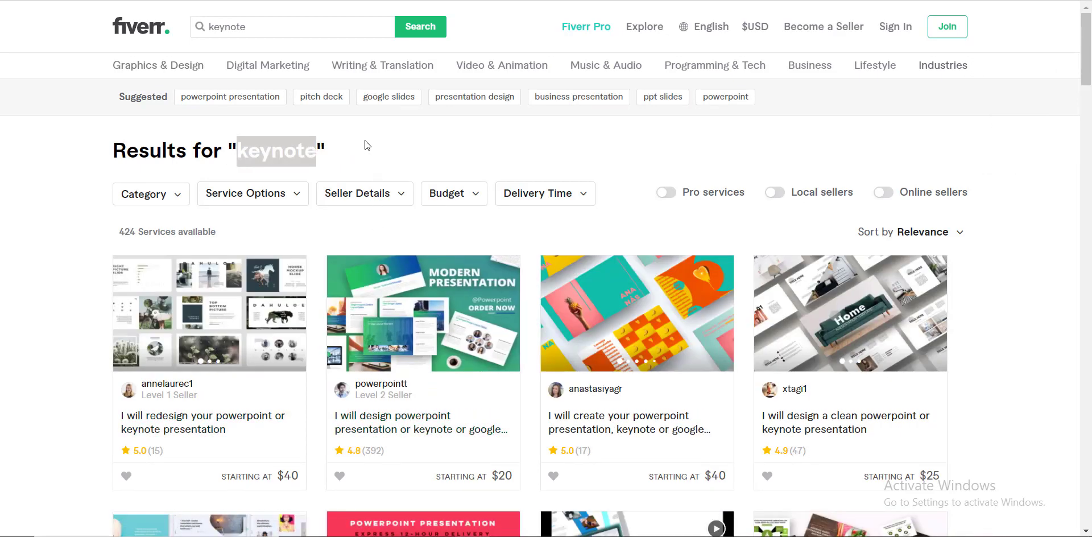
{"action": "mouse_move", "coordinate": [343, 184]}
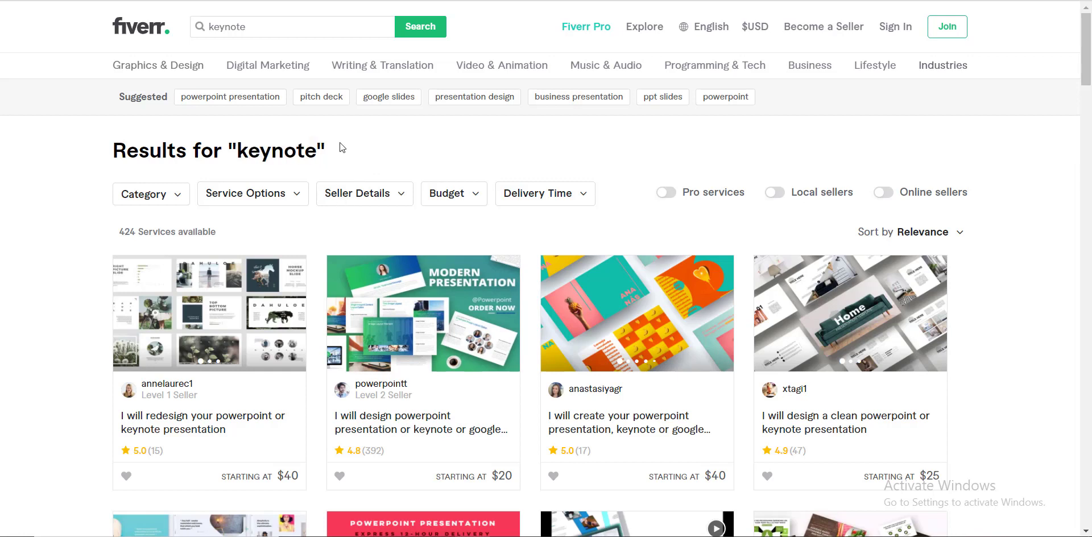
{"action": "mouse_move", "coordinate": [354, 161]}
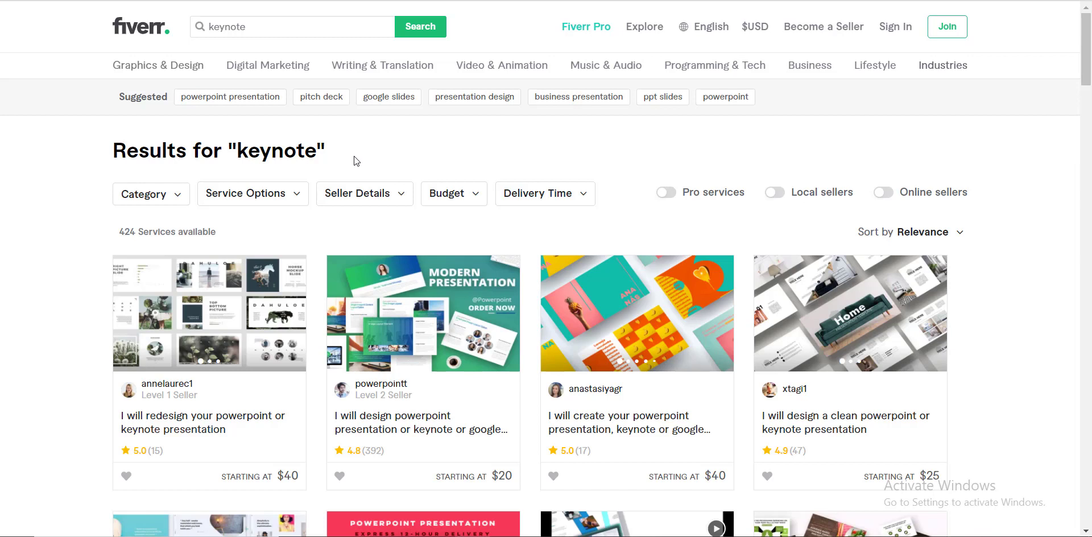
{"action": "mouse_move", "coordinate": [240, 156]}
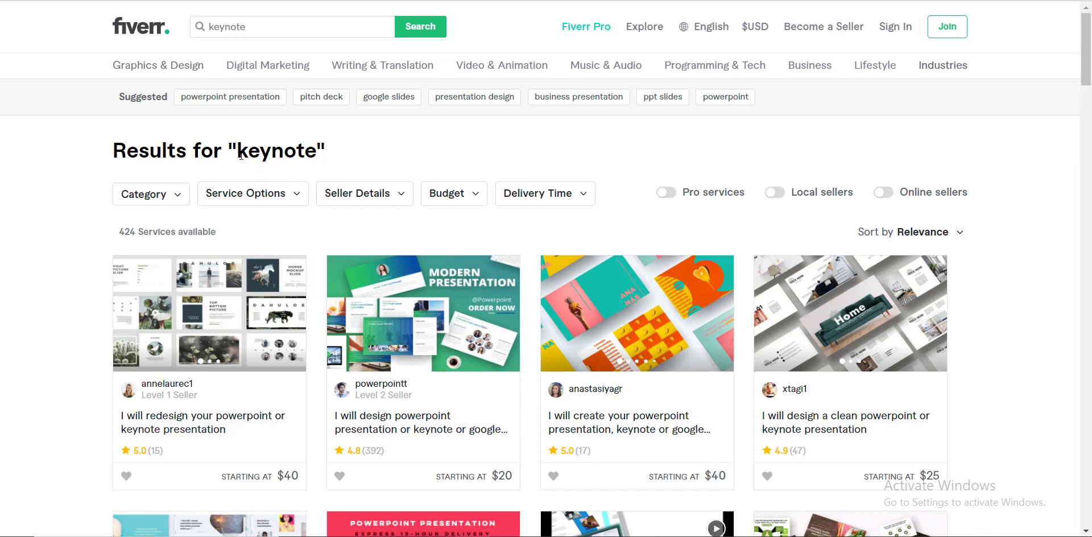
Highlight the word 'keynote' in the 424-service results heading.
{"action": "double_click", "coordinate": [276, 150]}
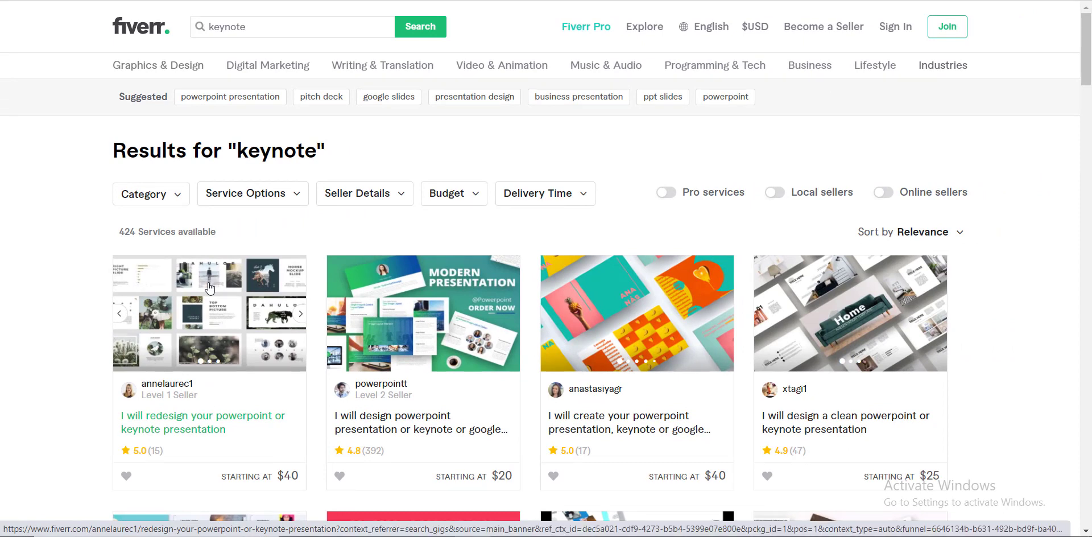
{"action": "mouse_move", "coordinate": [207, 286]}
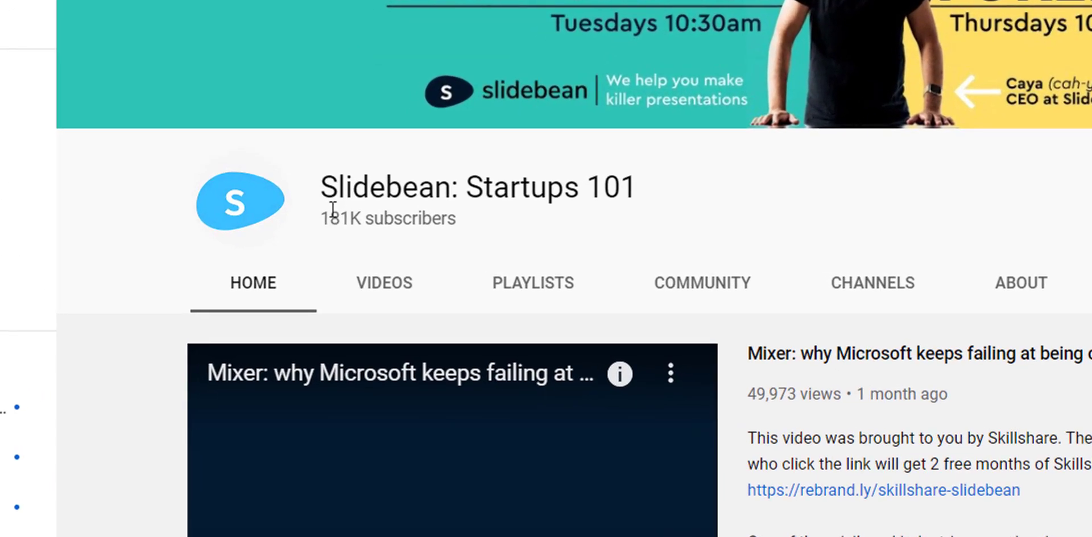
{"action": "mouse_move", "coordinate": [699, 203]}
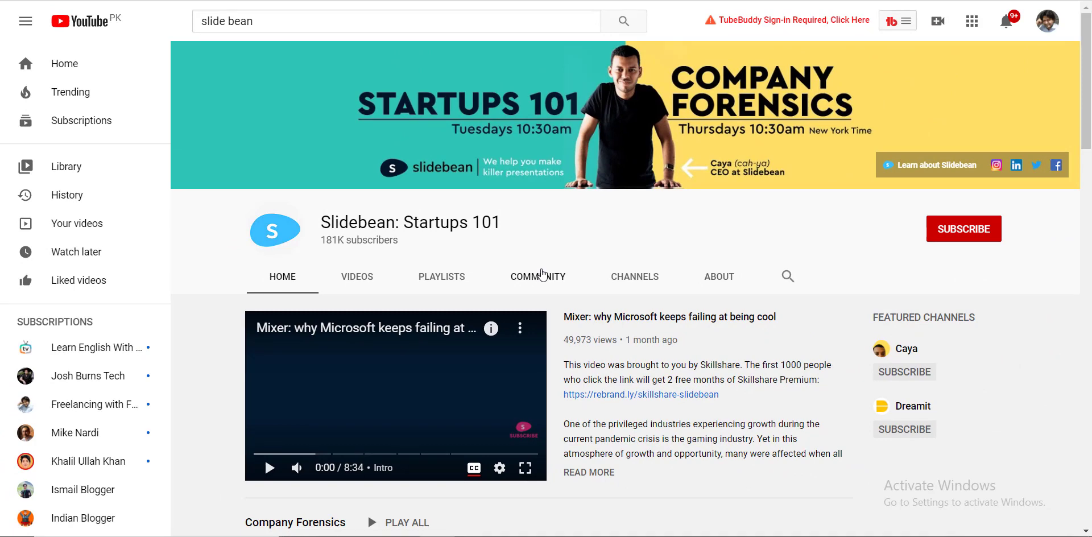
Scroll the Slidebean: Startups 101 home down to the Company Forensics series.
{"action": "scroll", "scroll_direction": "down", "scroll_amount": 3}
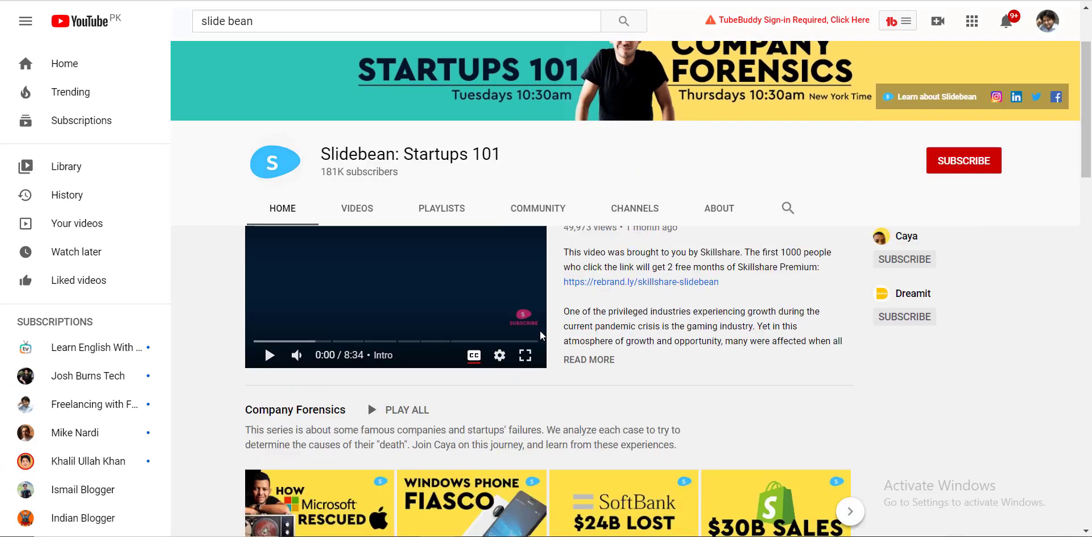
{"action": "scroll", "scroll_direction": "down", "scroll_amount": 3}
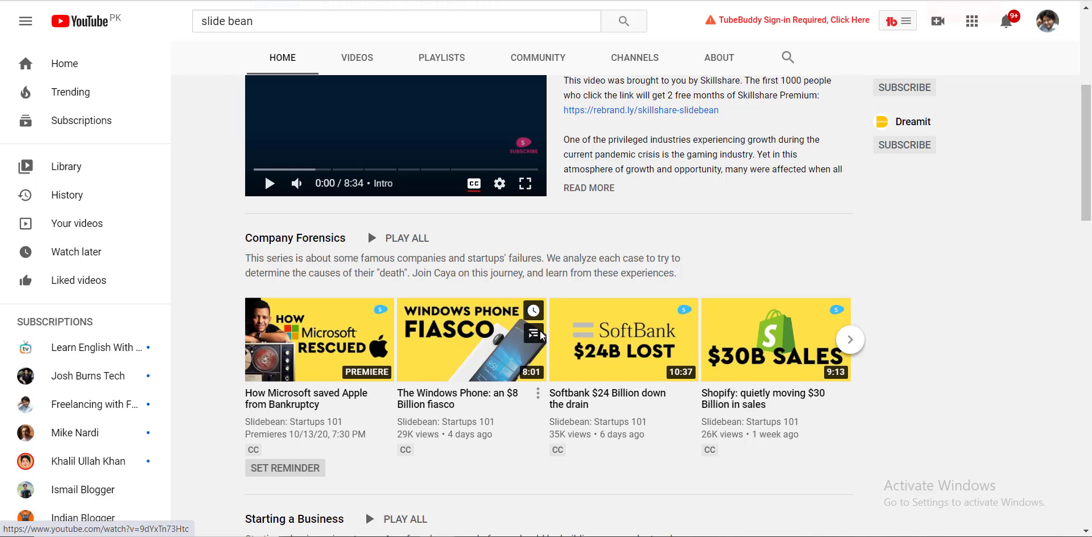
{"action": "mouse_move", "coordinate": [534, 333]}
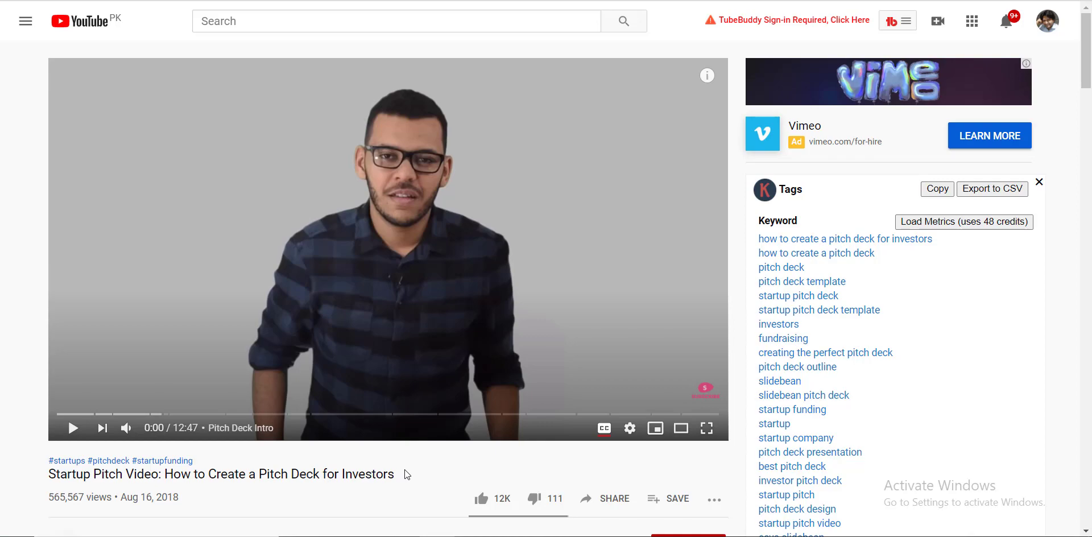
Scroll to the chapter list and highlight the Solution Slide and Product Demo chapters.
{"action": "scroll", "scroll_direction": "down", "scroll_amount": 3}
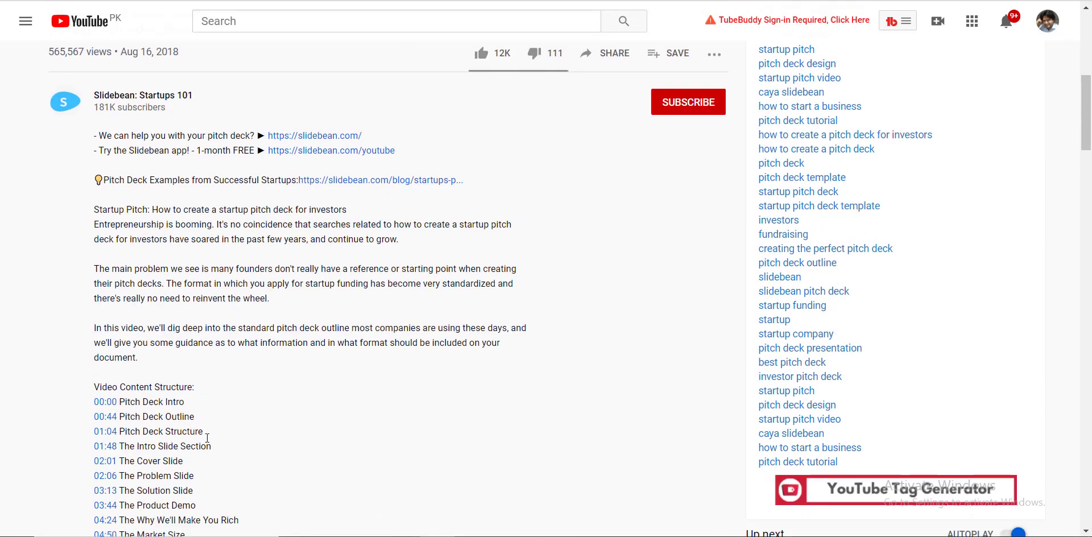
{"action": "scroll", "scroll_direction": "down", "scroll_amount": 3}
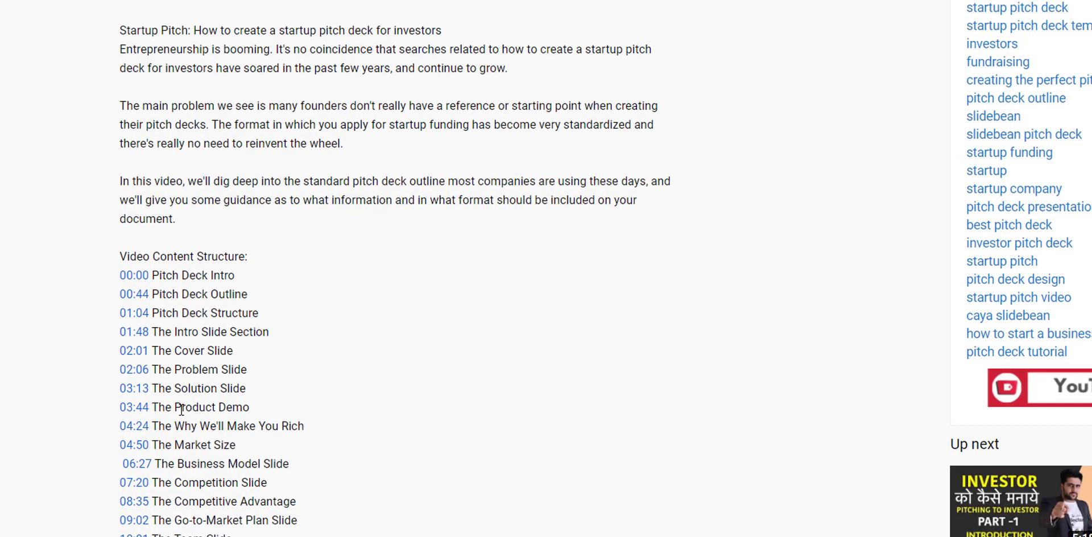
{"action": "scroll", "scroll_direction": "down", "scroll_amount": 3}
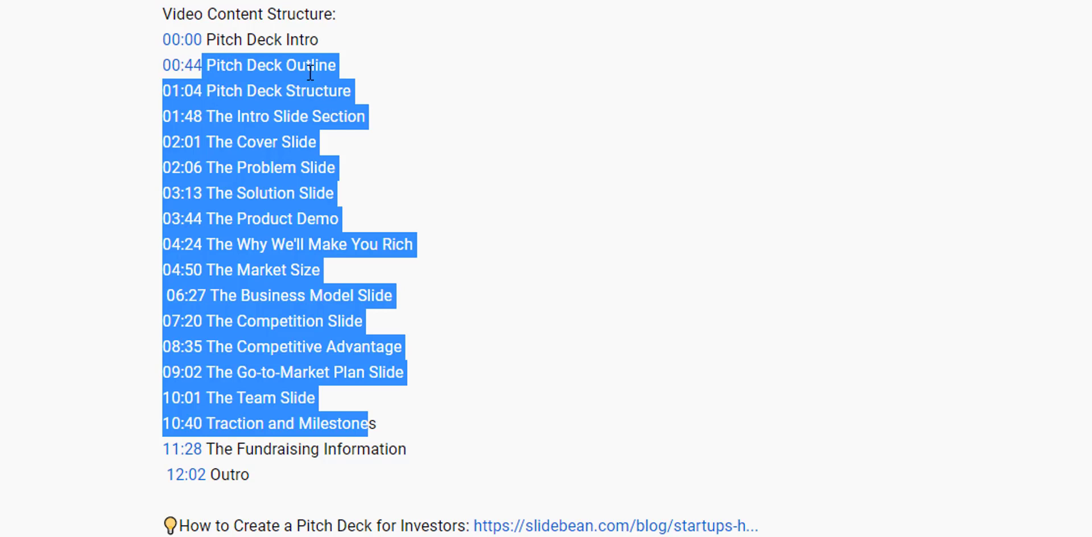
{"action": "left_click", "coordinate": [292, 188]}
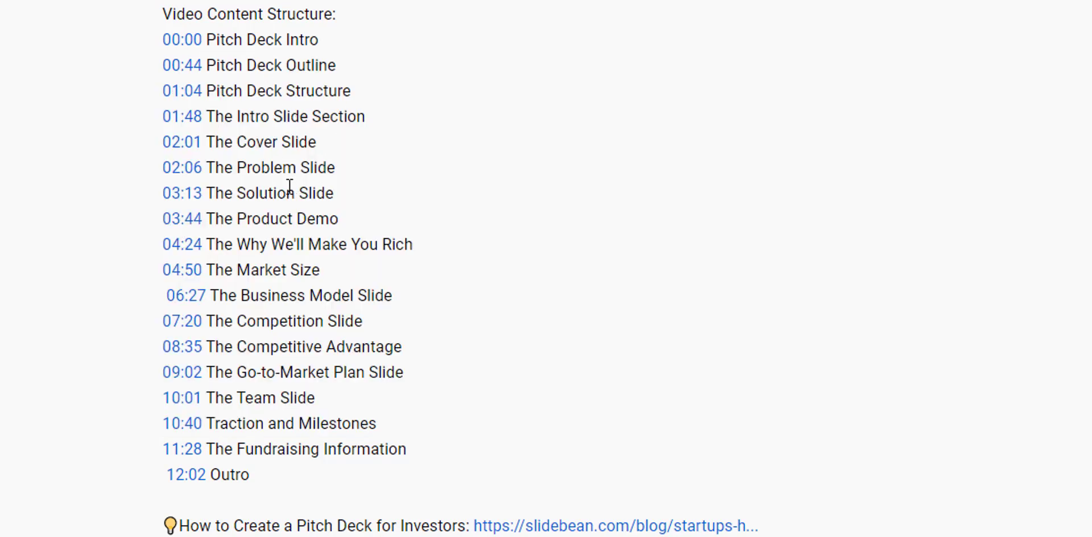
{"action": "mouse_move", "coordinate": [277, 238]}
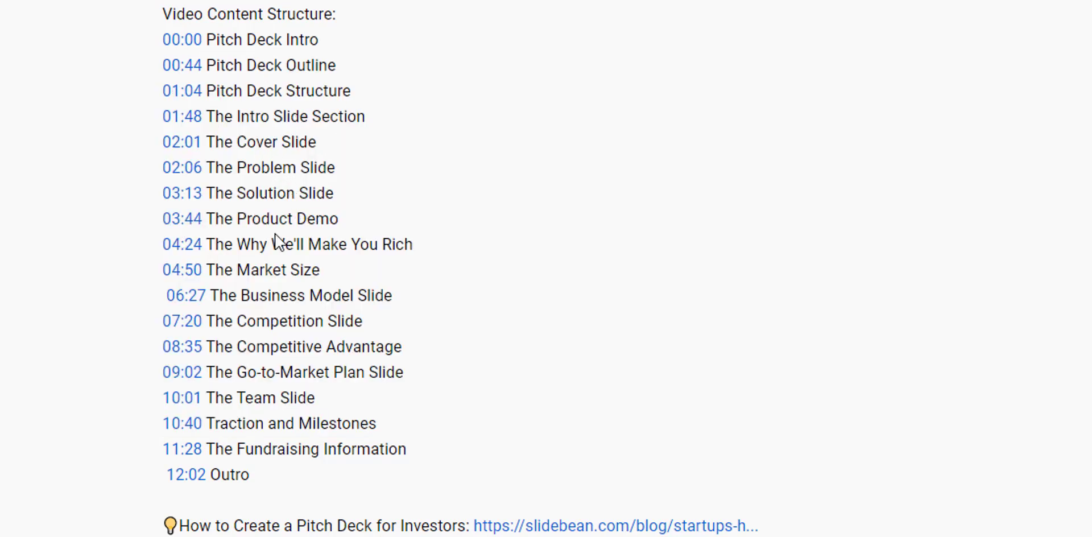
{"action": "left_click_drag", "start_coordinate": [250, 193], "coordinate": [328, 219]}
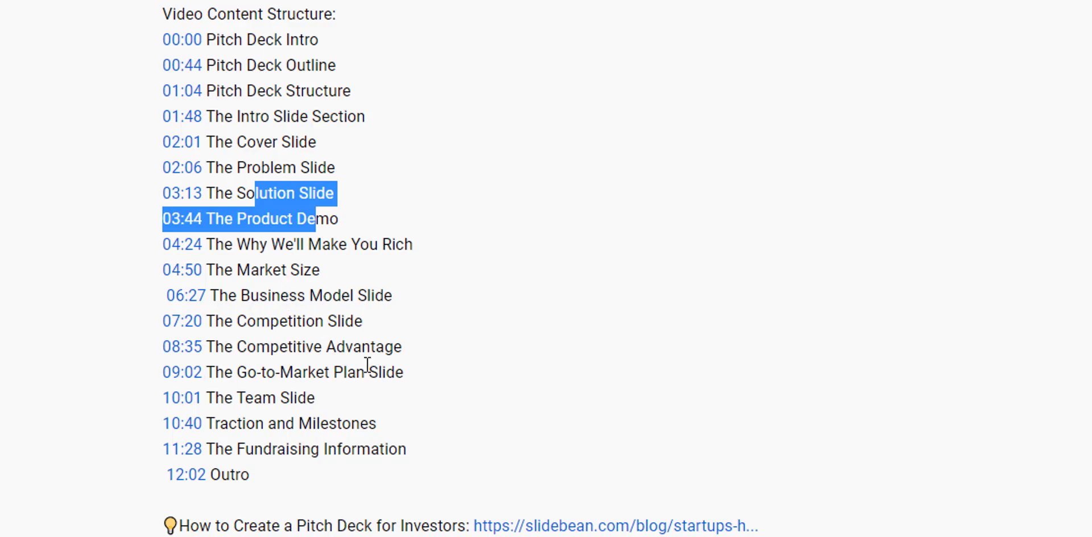
{"action": "mouse_move", "coordinate": [500, 387]}
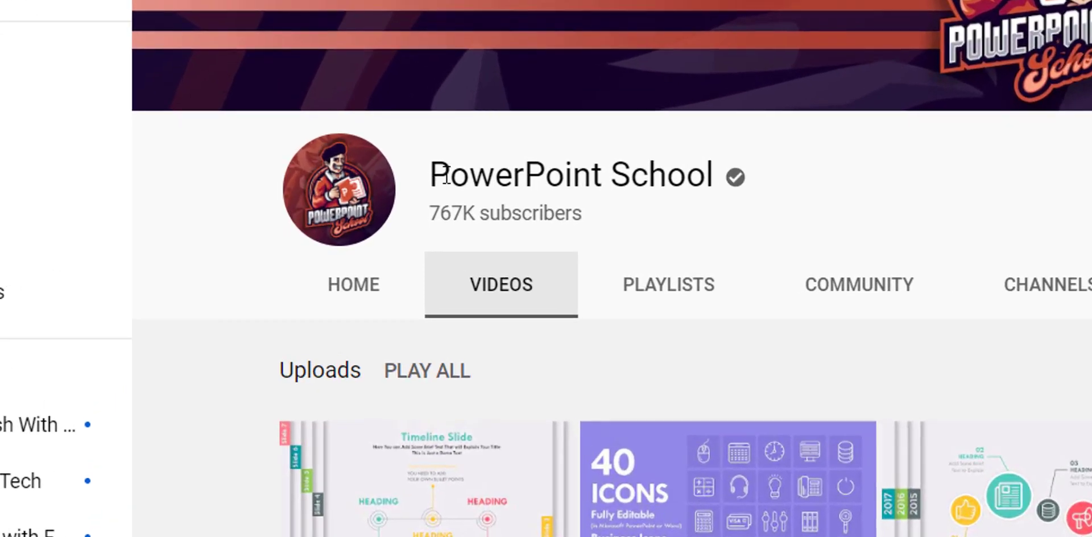
Scroll down through PowerPoint School's uploaded videos and back up.
{"action": "scroll", "scroll_direction": "up", "scroll_amount": 3}
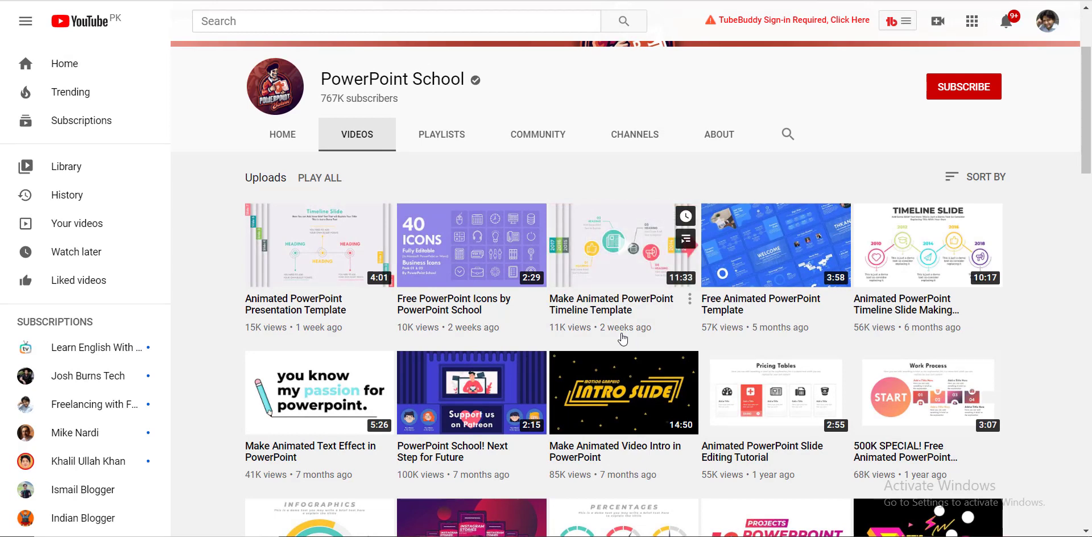
{"action": "mouse_move", "coordinate": [624, 338]}
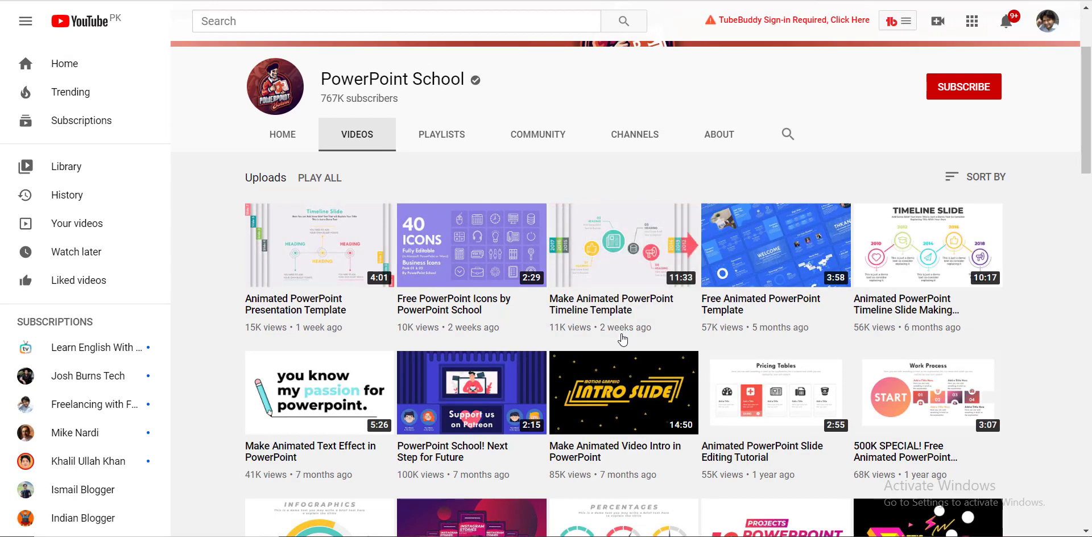
{"action": "scroll", "scroll_direction": "down", "scroll_amount": 3}
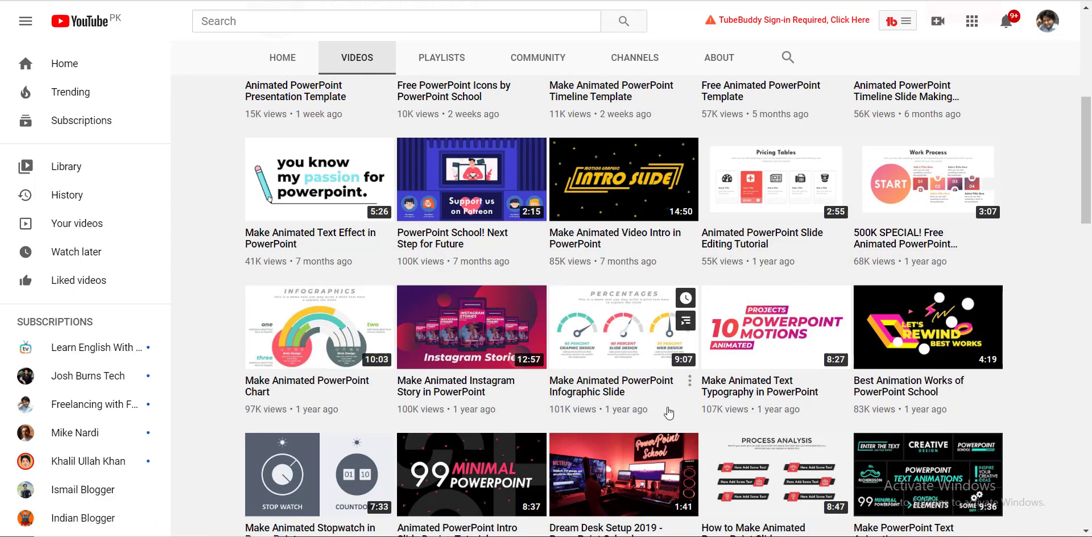
{"action": "scroll", "scroll_direction": "down", "scroll_amount": 3}
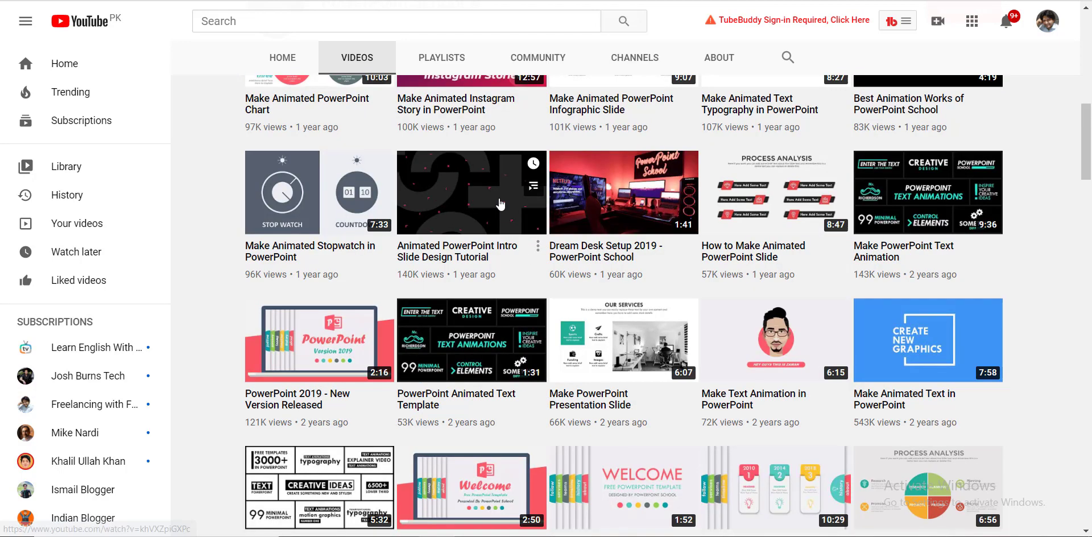
{"action": "scroll", "scroll_direction": "up", "scroll_amount": 3}
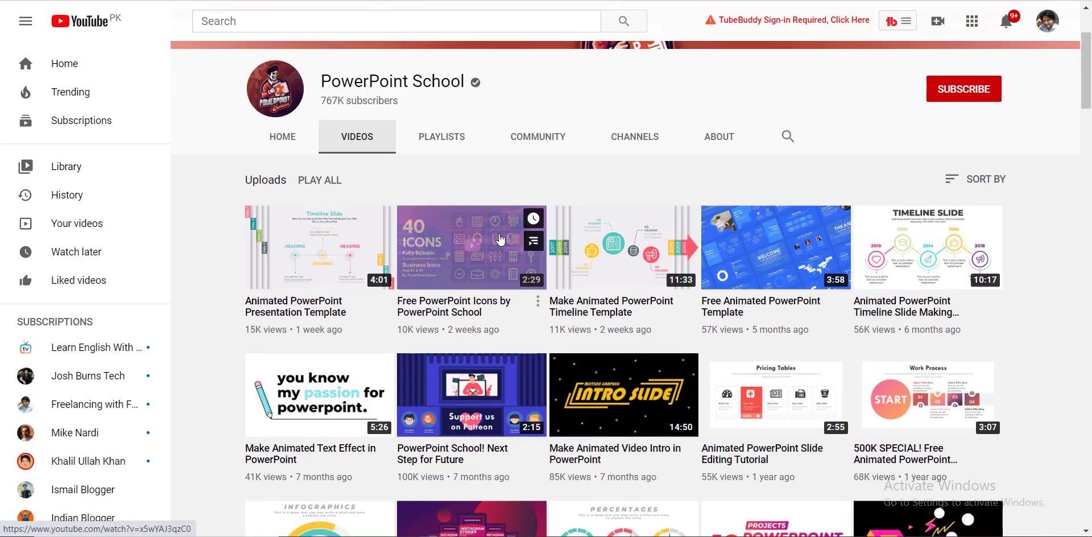
{"action": "mouse_move", "coordinate": [471, 247]}
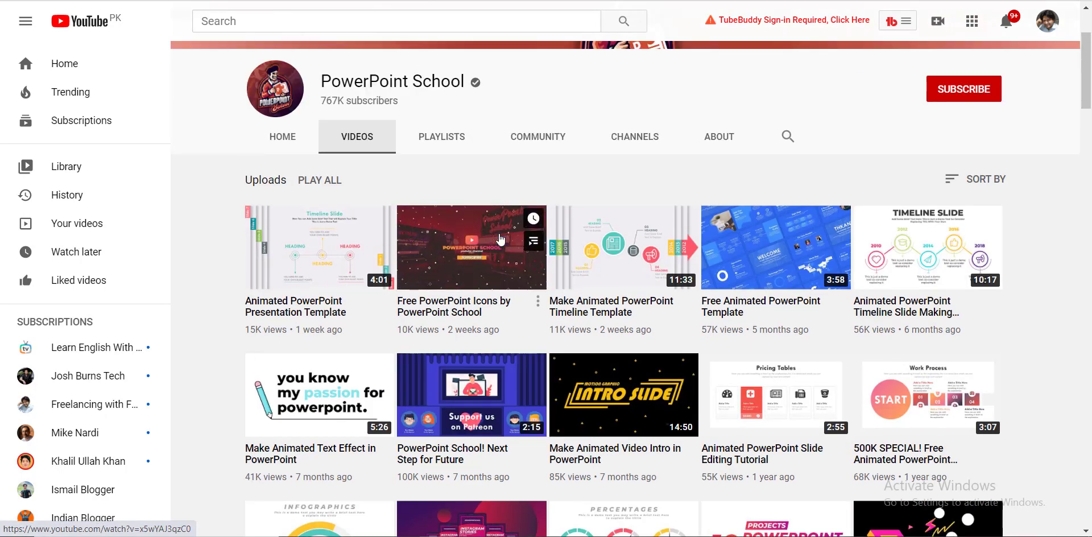
{"action": "mouse_move", "coordinate": [470, 246]}
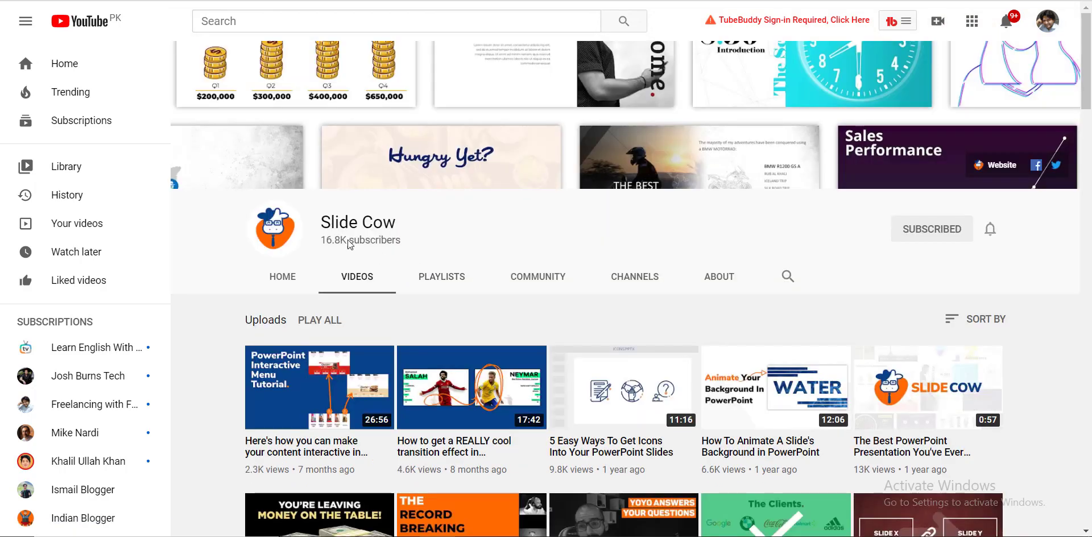
Highlight Slide Cow's 16.8K subscriber count and scroll through its tutorial uploads.
{"action": "double_click", "coordinate": [358, 222]}
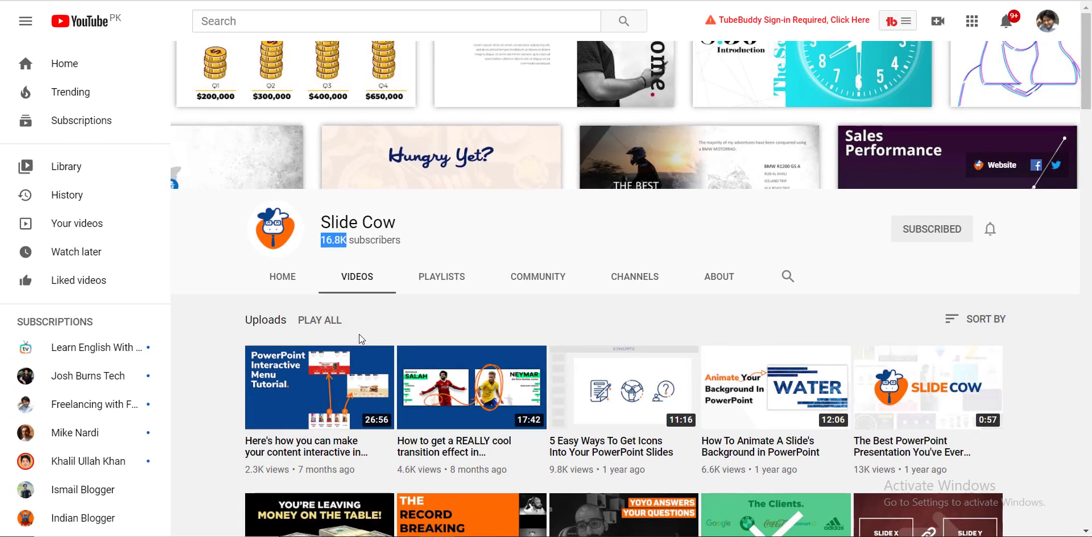
{"action": "mouse_move", "coordinate": [615, 324]}
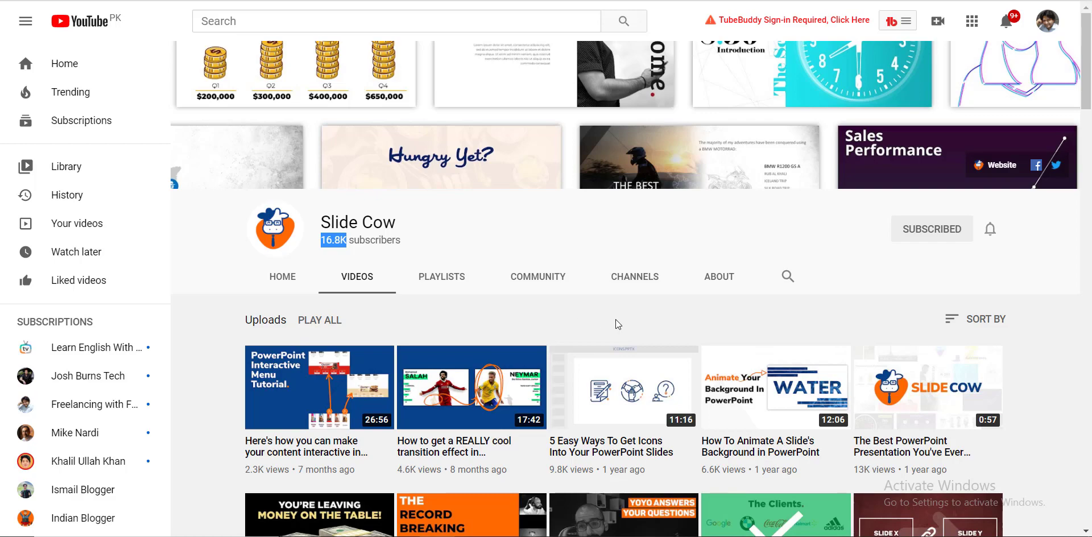
{"action": "scroll", "scroll_direction": "down", "scroll_amount": 3}
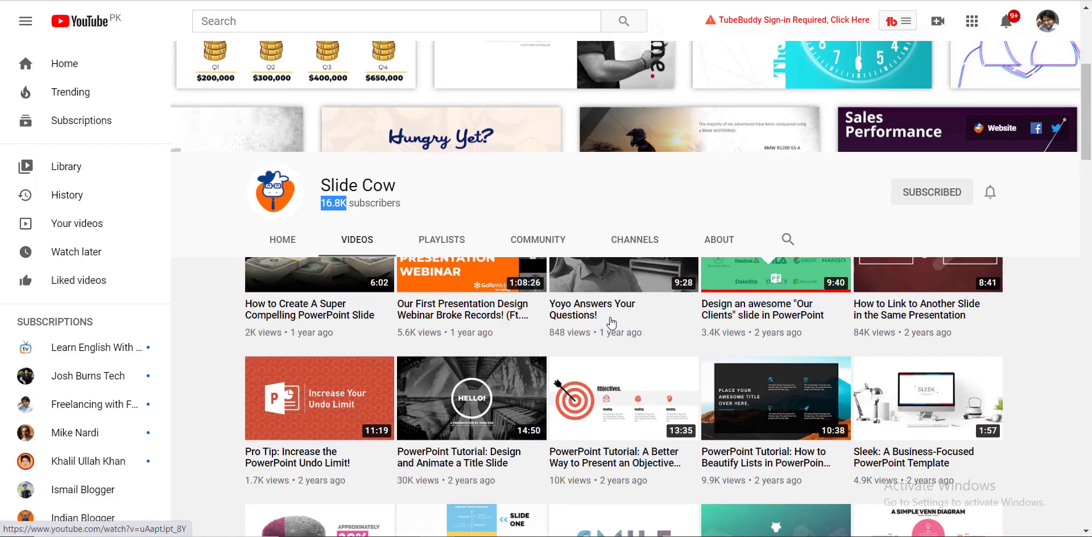
{"action": "scroll", "scroll_direction": "down", "scroll_amount": 3}
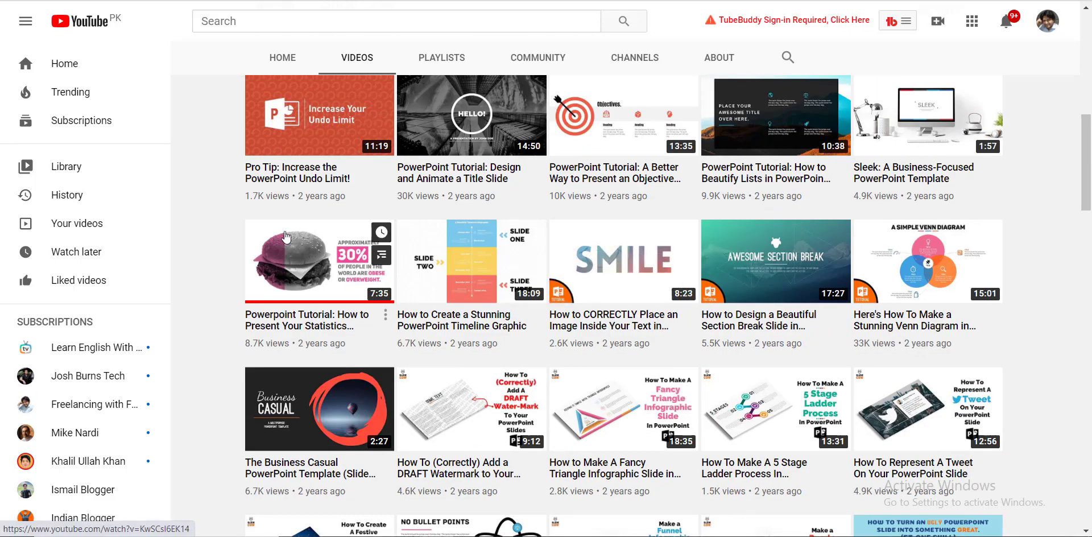
{"action": "mouse_move", "coordinate": [283, 245]}
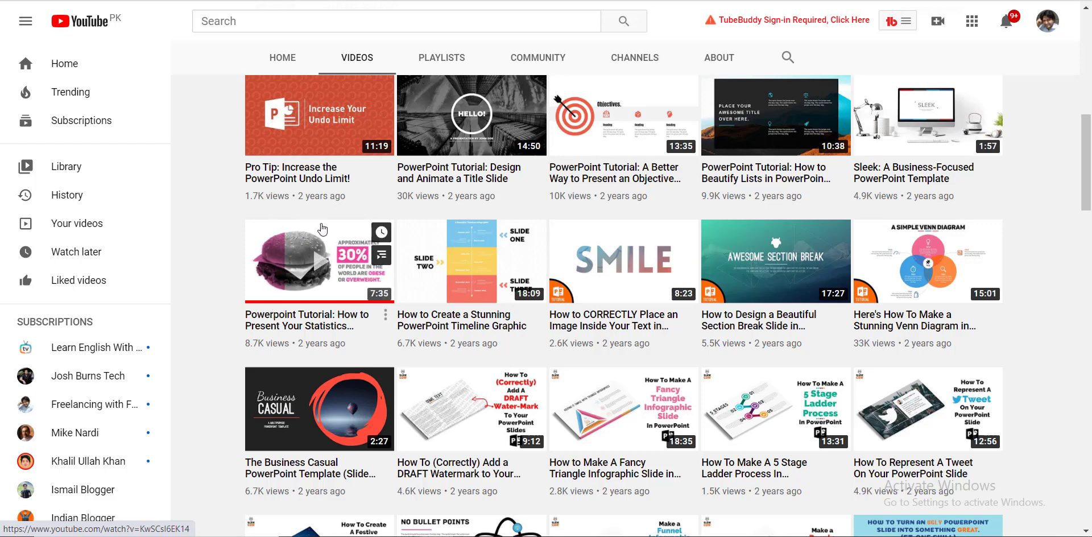
{"action": "mouse_move", "coordinate": [623, 258]}
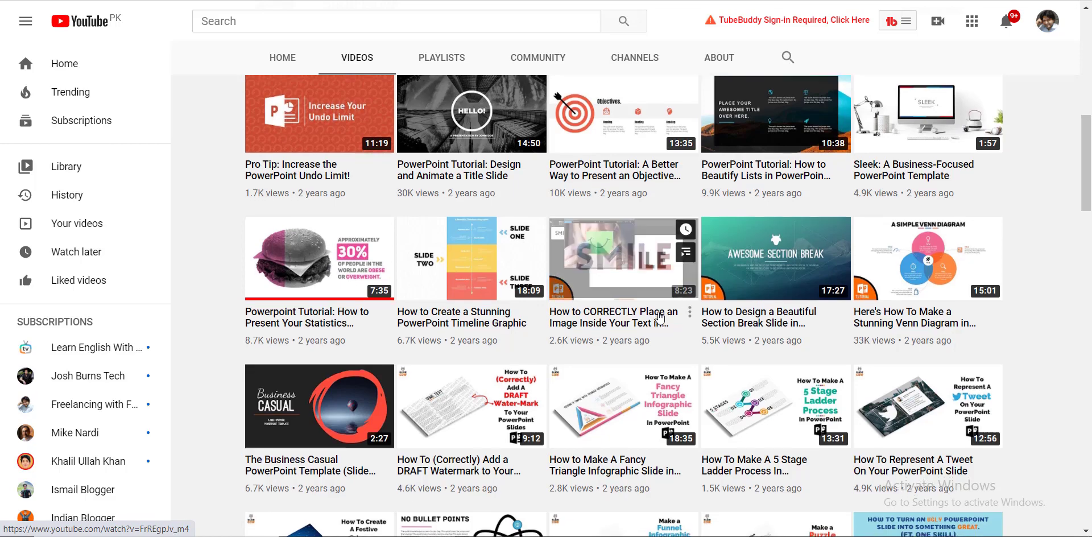
{"action": "scroll", "scroll_direction": "down", "scroll_amount": 3}
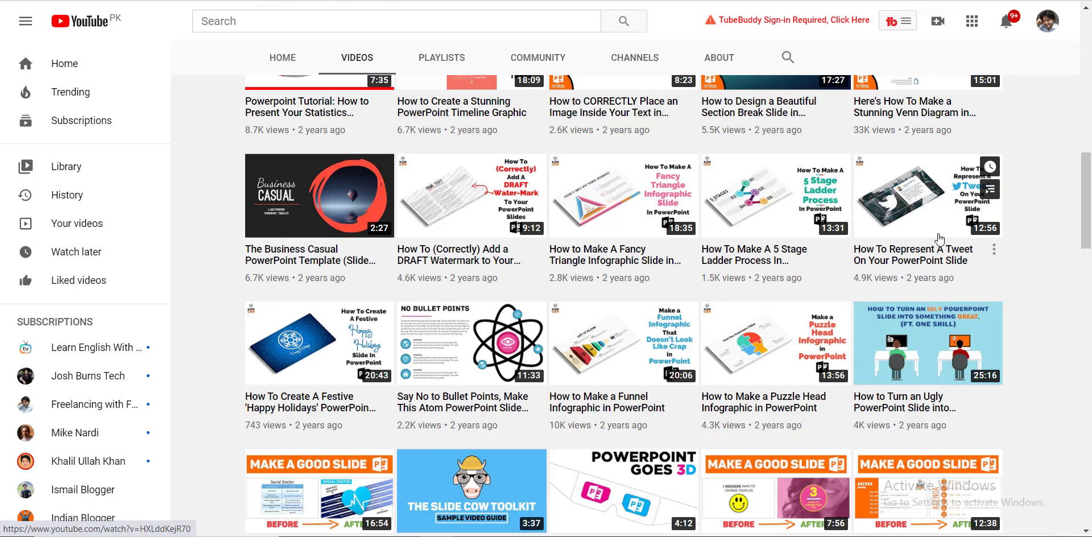
{"action": "mouse_move", "coordinate": [829, 474]}
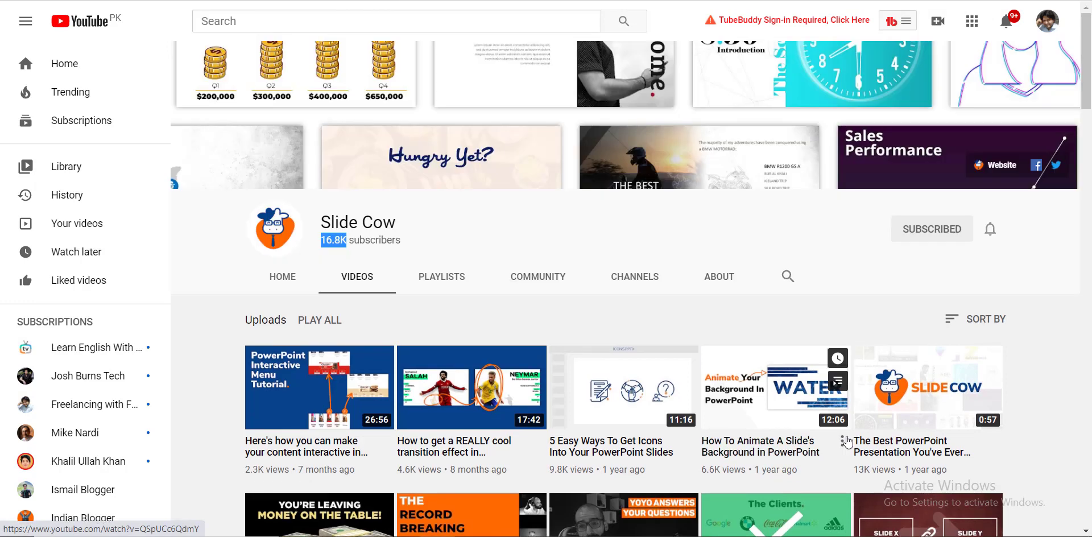
{"action": "mouse_move", "coordinate": [529, 231]}
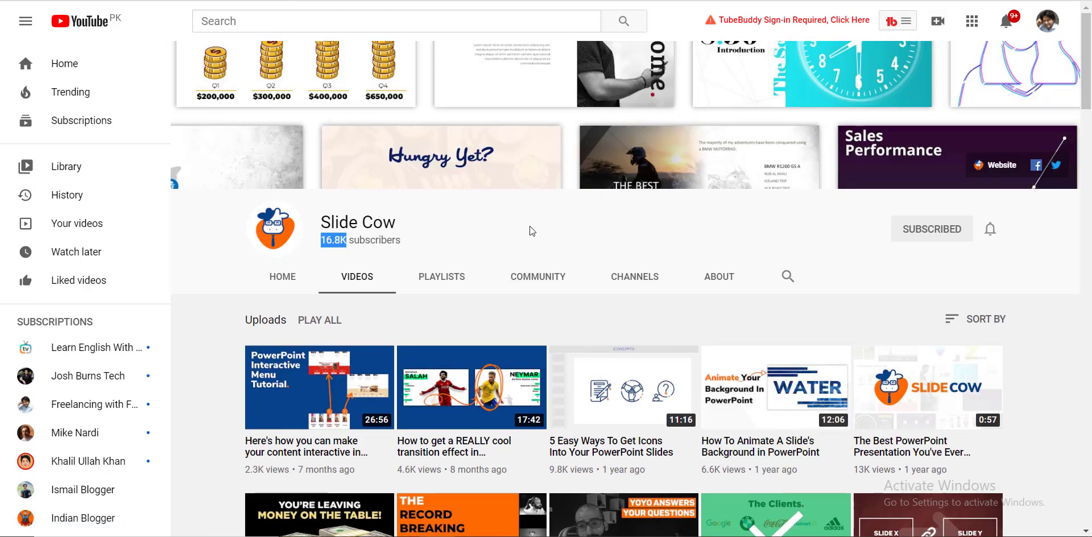